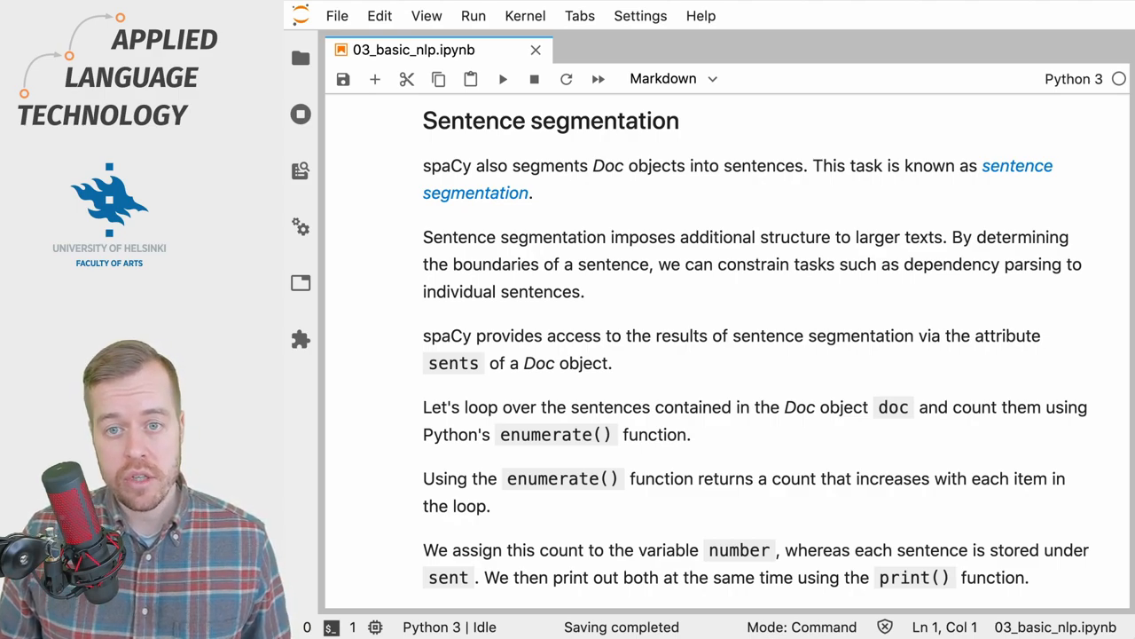
pyautogui.scroll(-3)
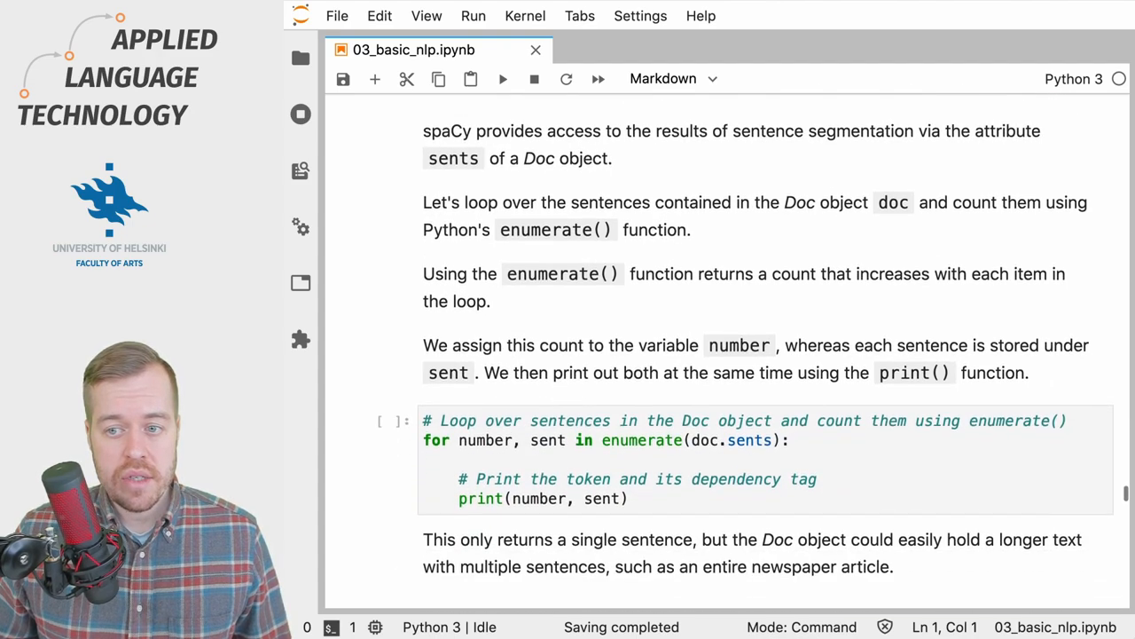
pyautogui.scroll(-3)
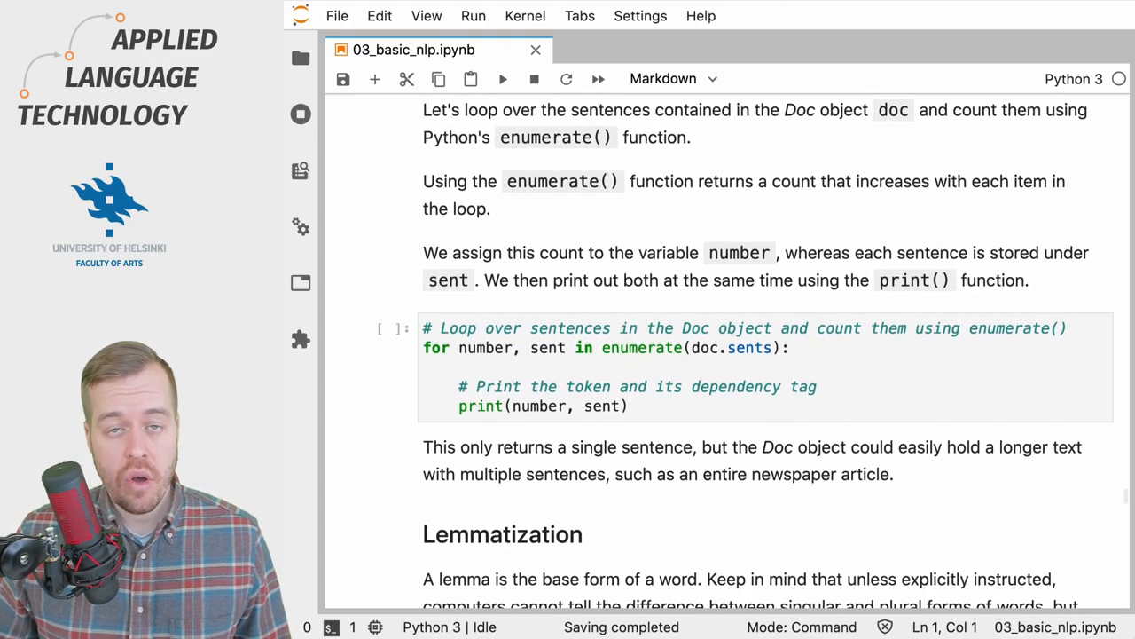